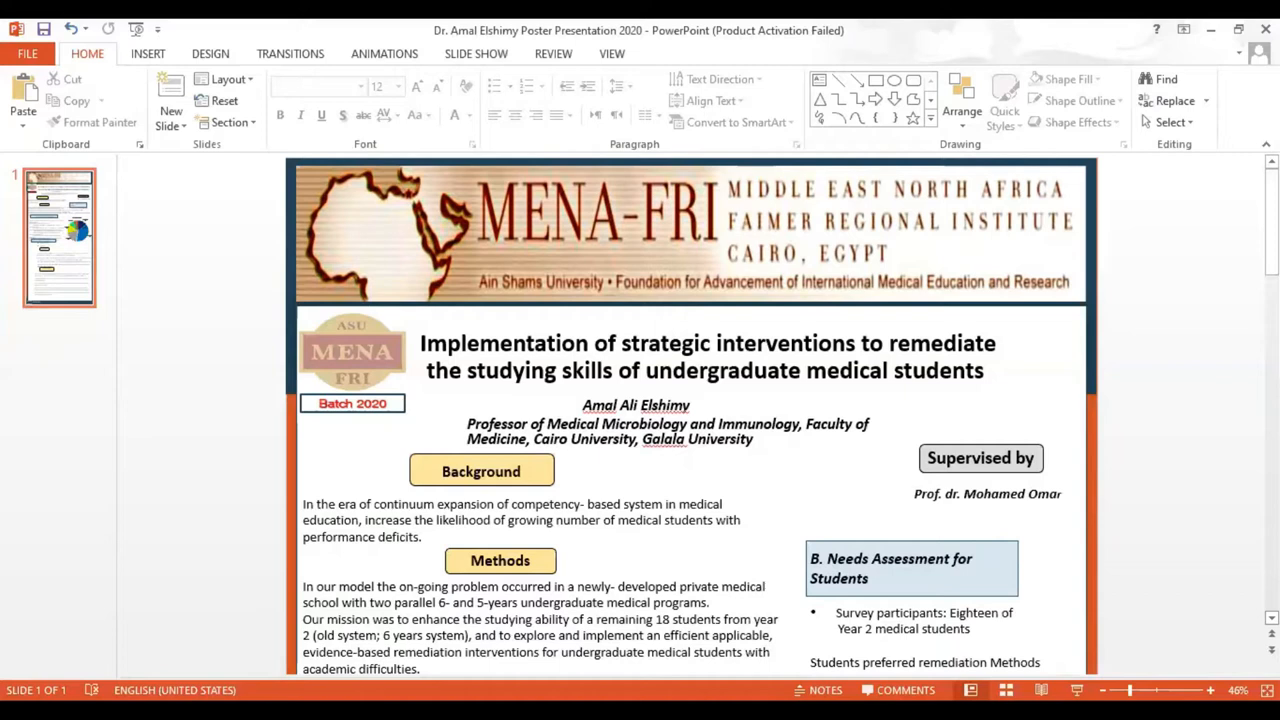
scroll(down, 3)
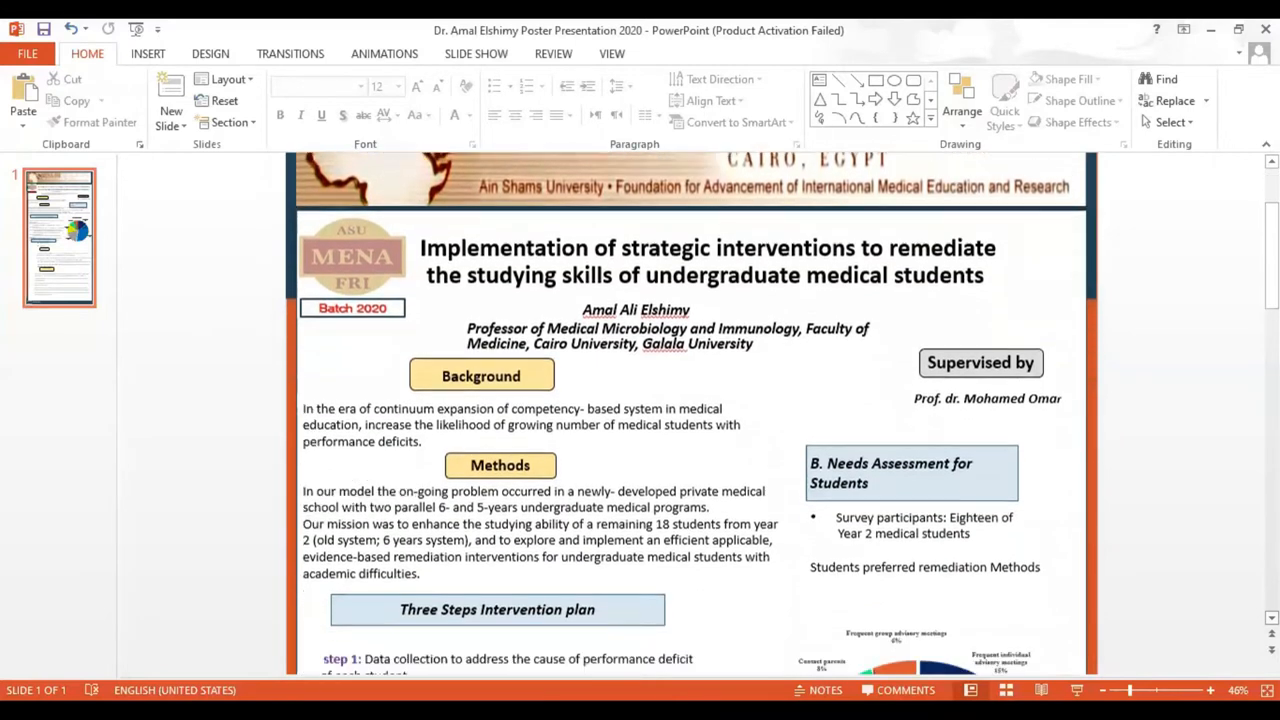
scroll(down, 3)
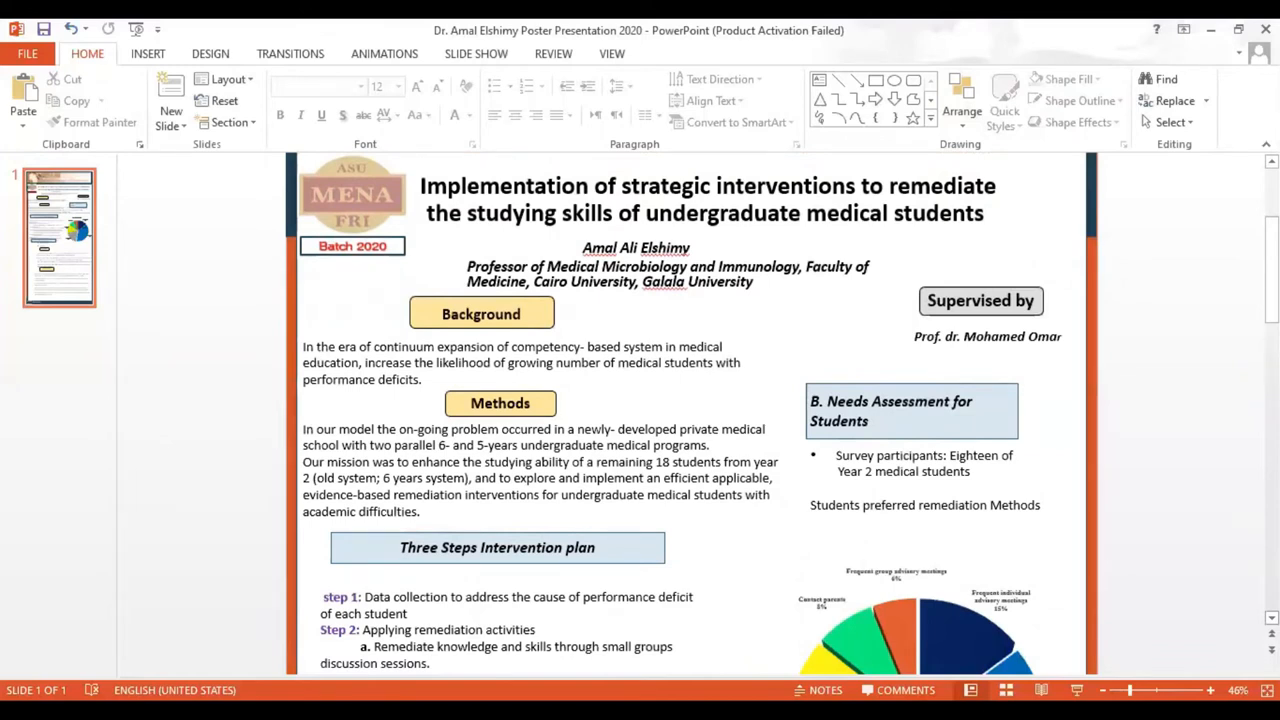
scroll(down, 3)
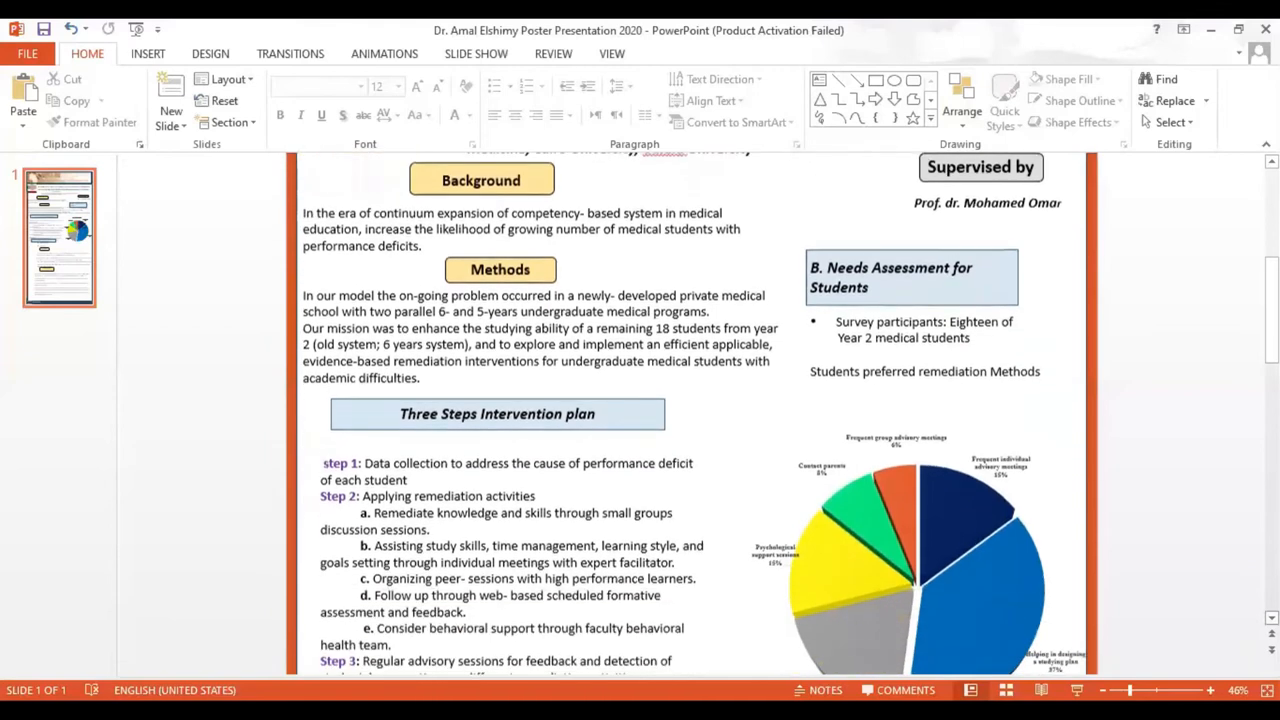
scroll(down, 3)
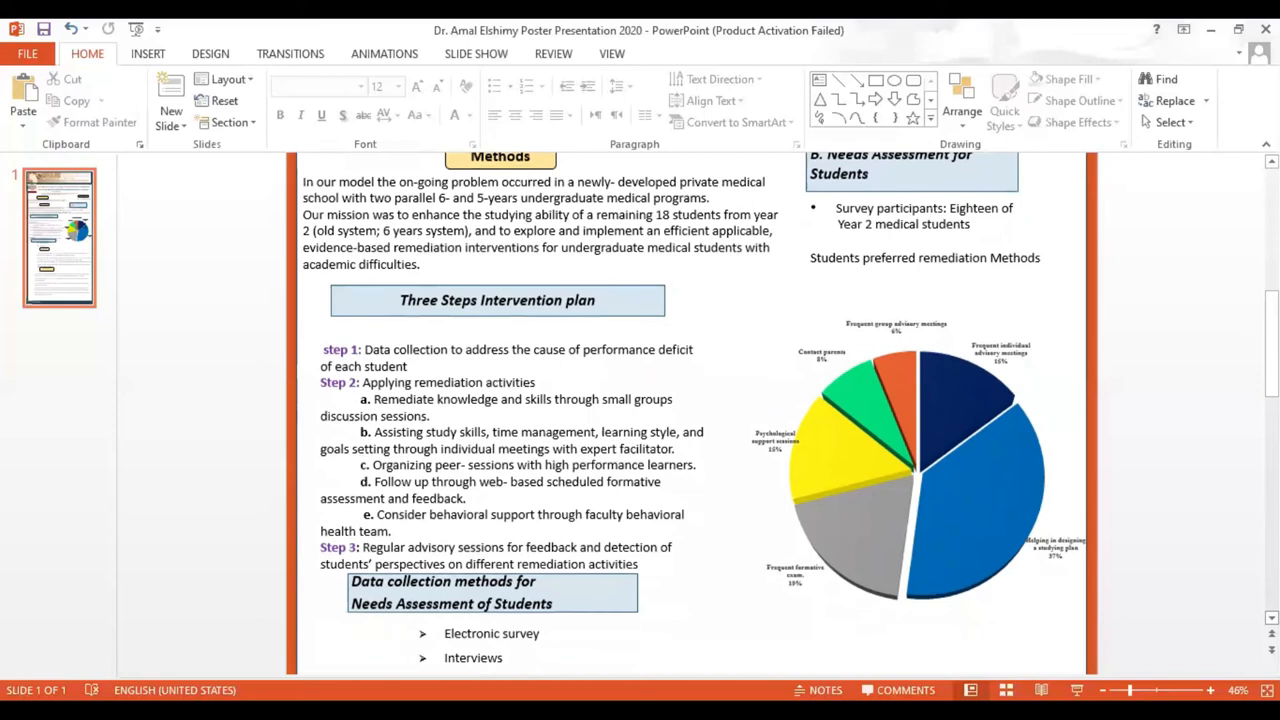
scroll(down, 3)
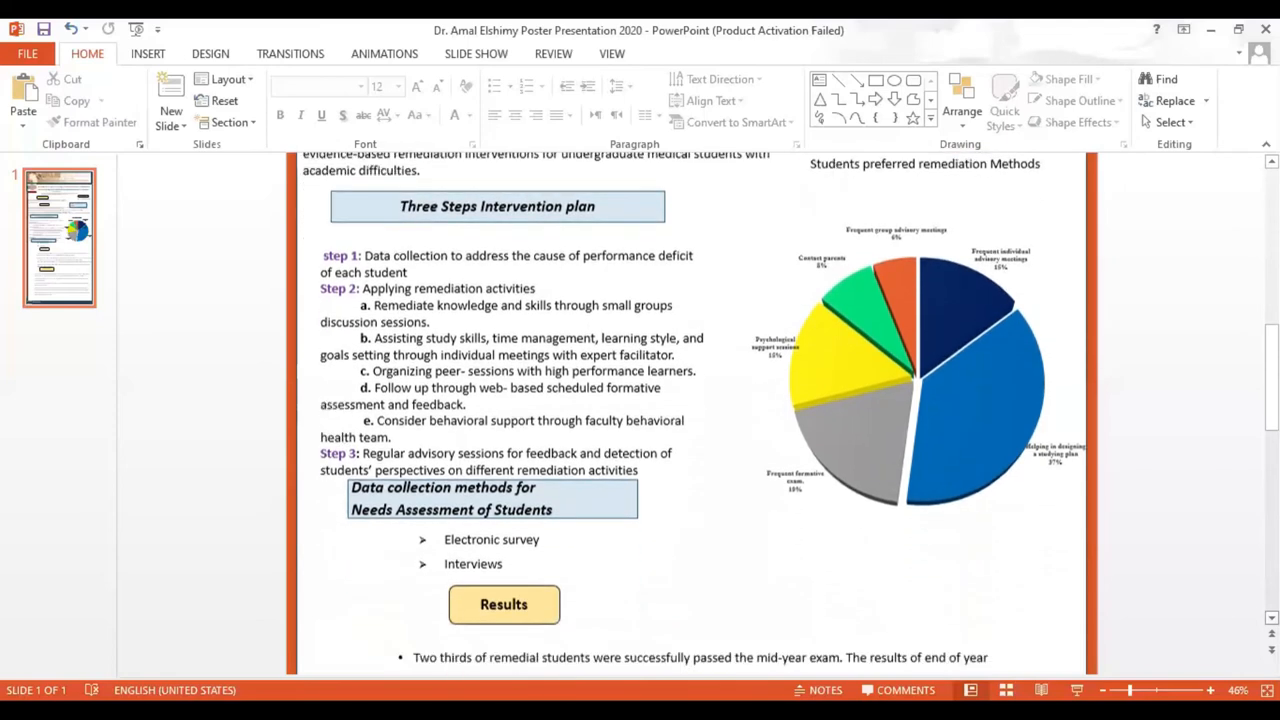
scroll(down, 3)
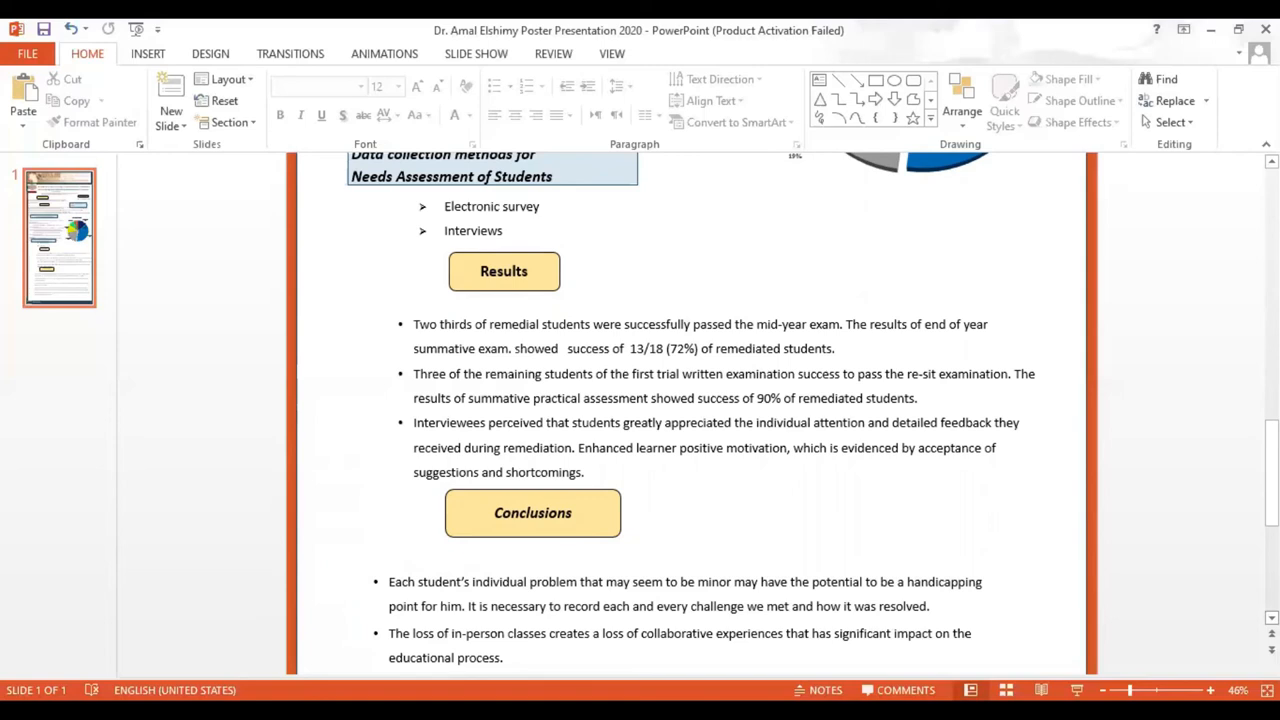
scroll(down, 3)
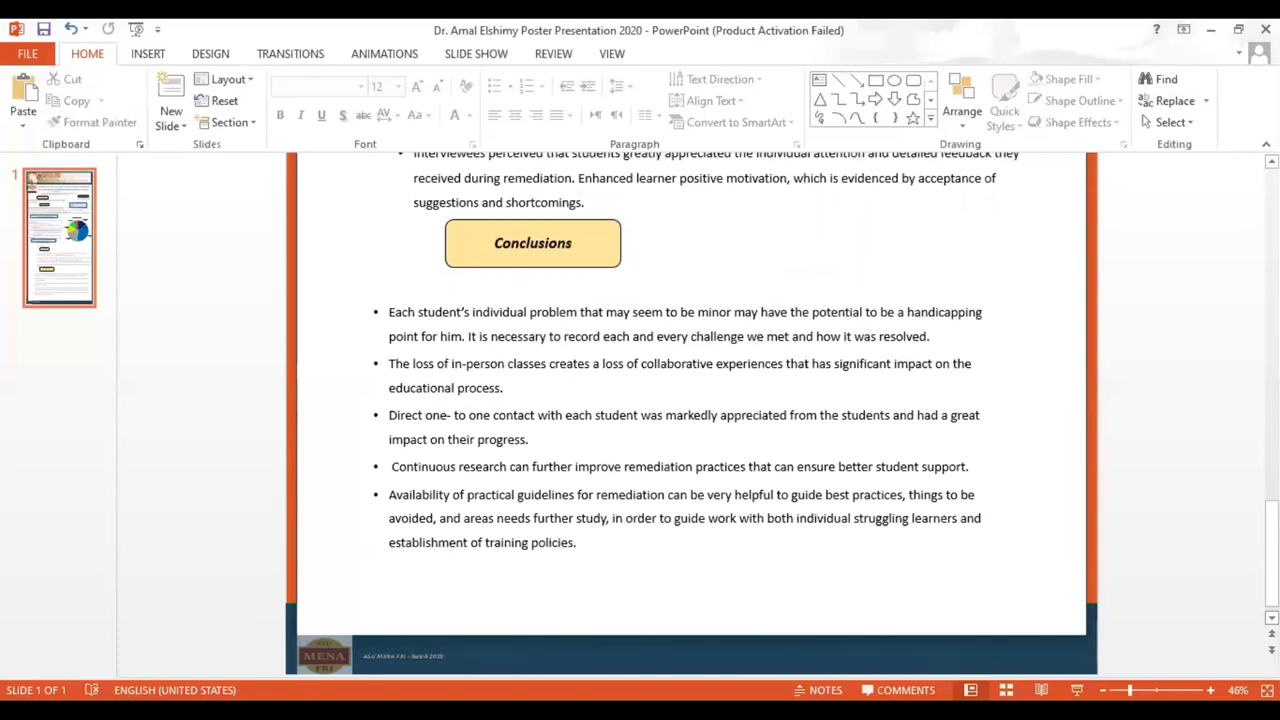
mouse_move(1216, 544)
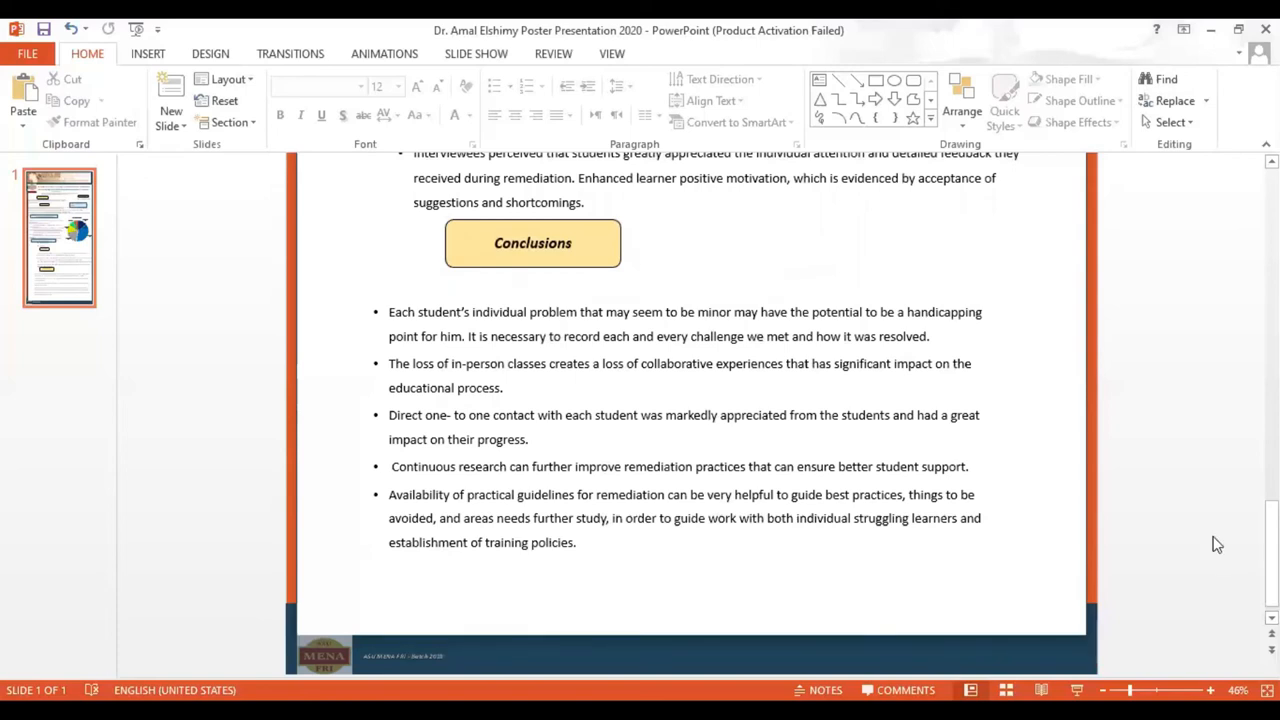
mouse_move(952, 260)
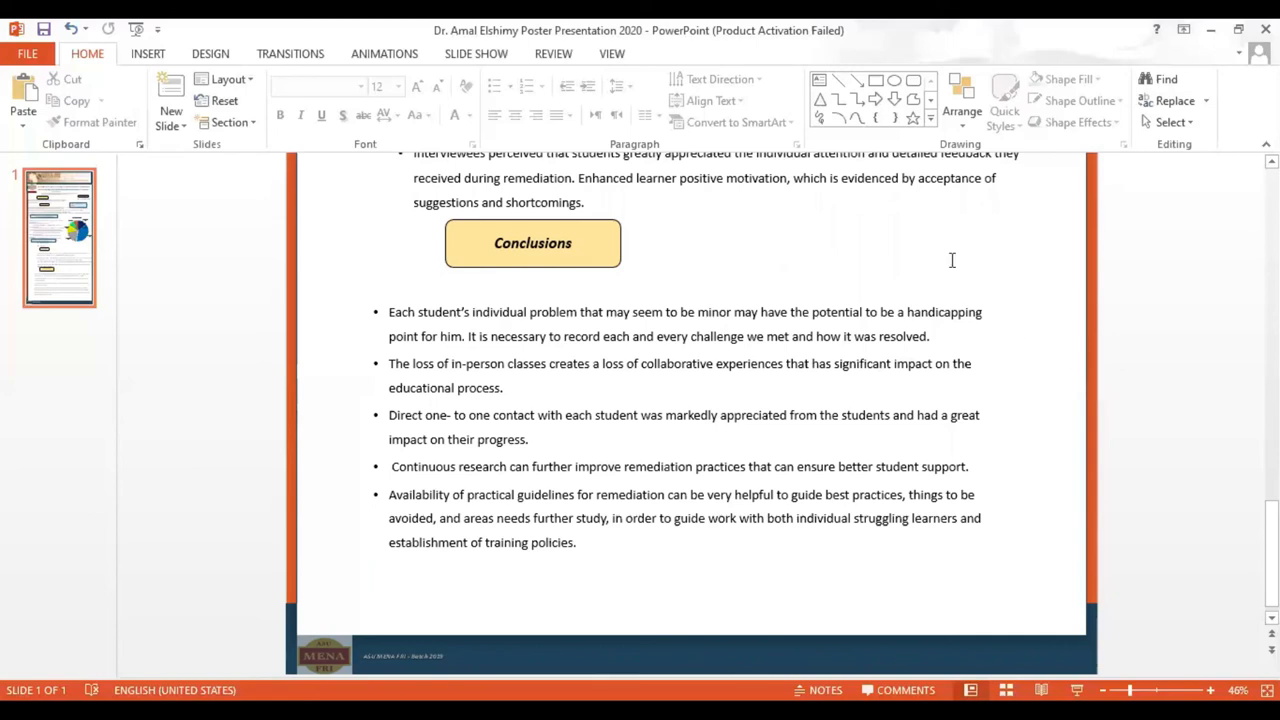